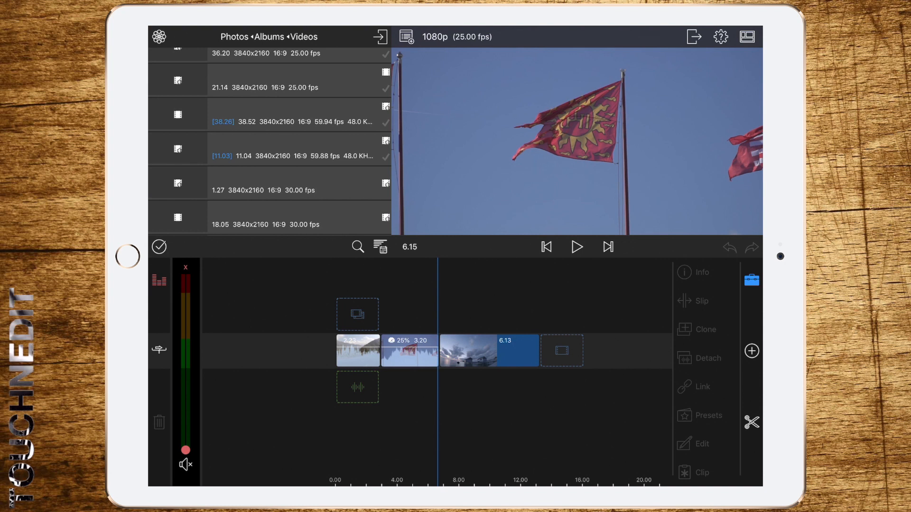
# - Open Movie export settings for the current timeline from the Share/Export menu
pyautogui.click(694, 37)
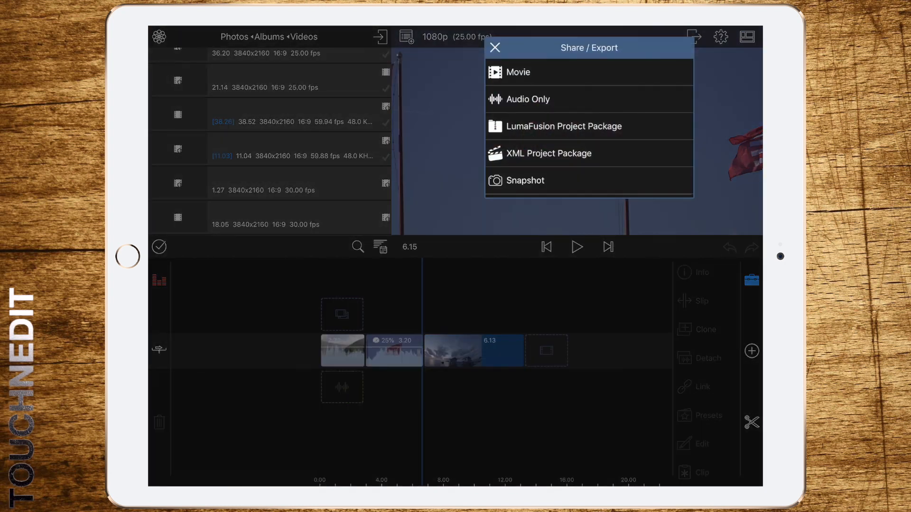
pyautogui.click(519, 72)
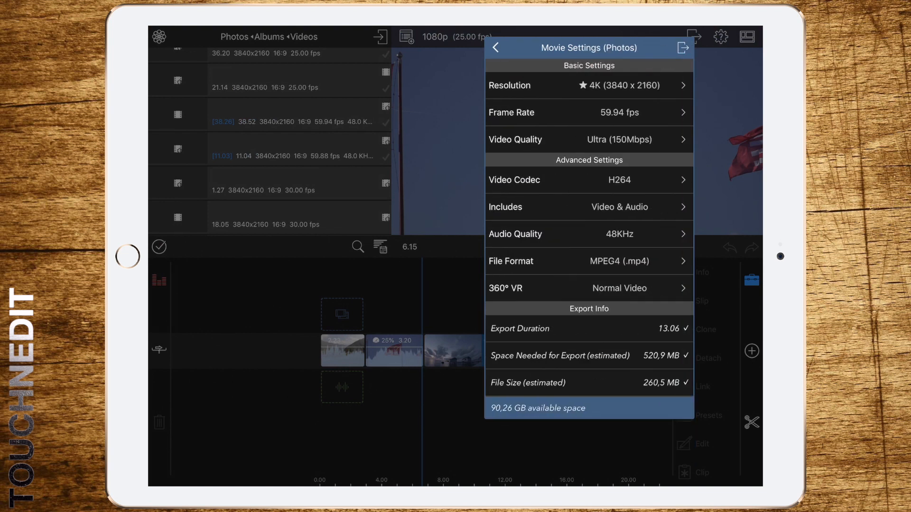
pyautogui.click(589, 86)
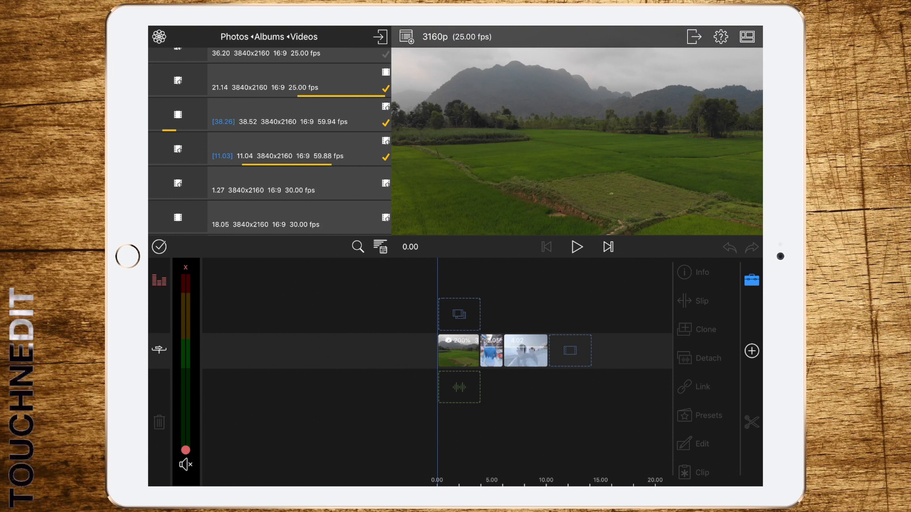
# - Set the Photos movie export frame rate to 25 fps
pyautogui.click(694, 36)
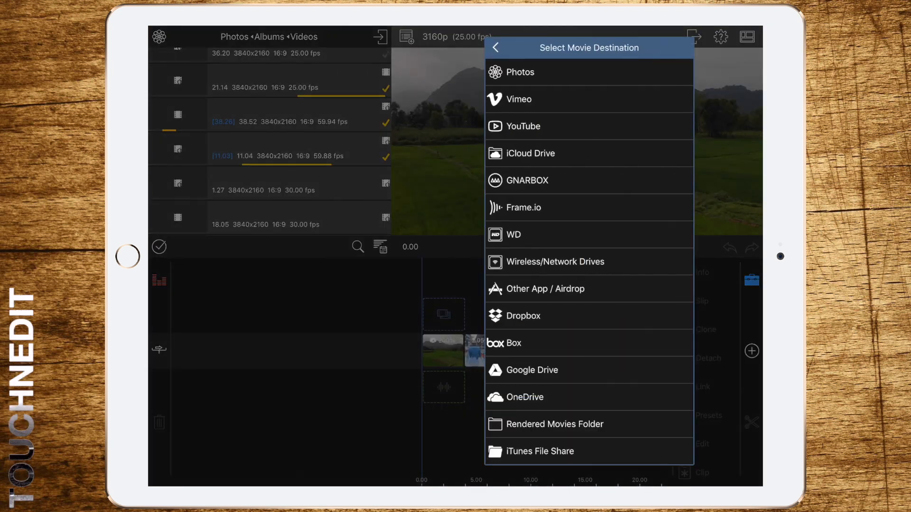
pyautogui.click(522, 72)
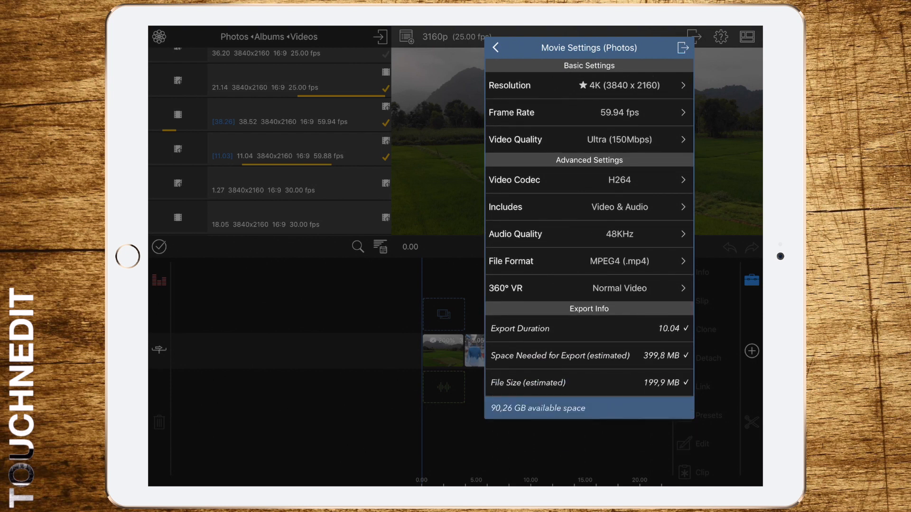
pyautogui.click(589, 113)
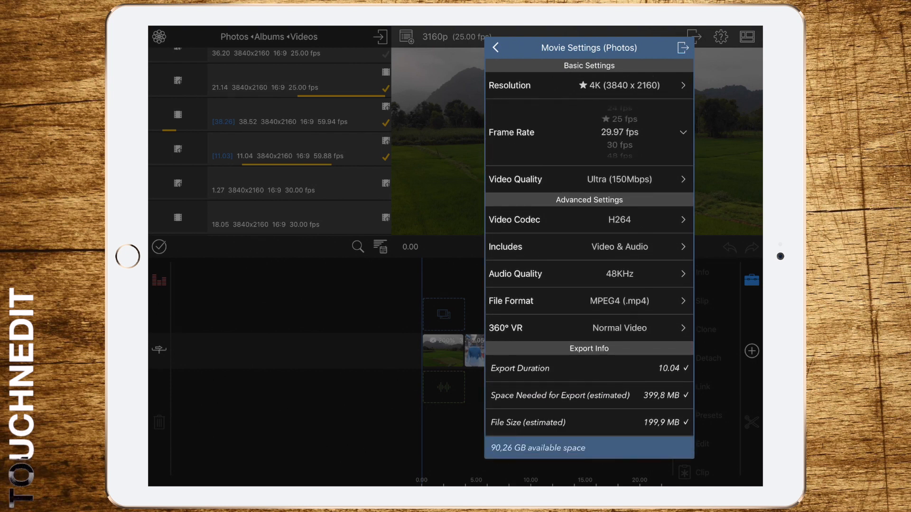
pyautogui.click(620, 119)
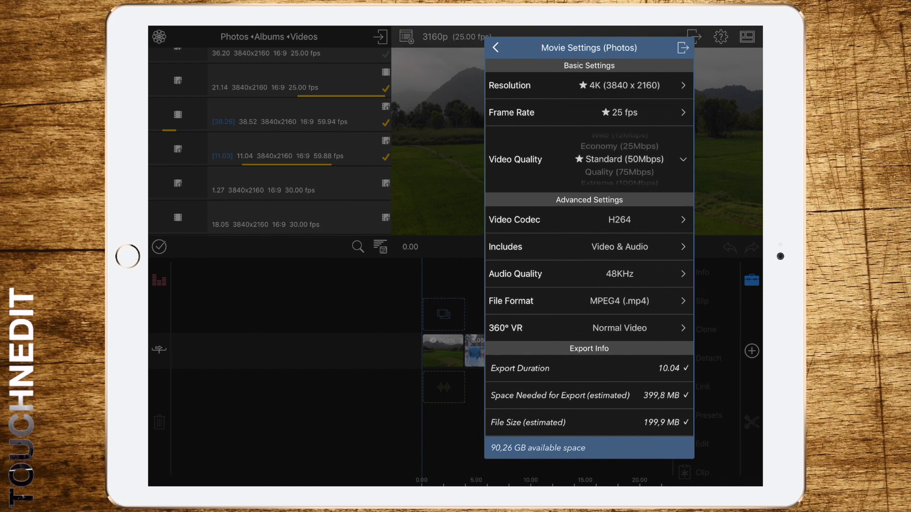
# - Choose Standard (50Mbps) video quality and dismiss the Movie Settings panel
pyautogui.click(622, 159)
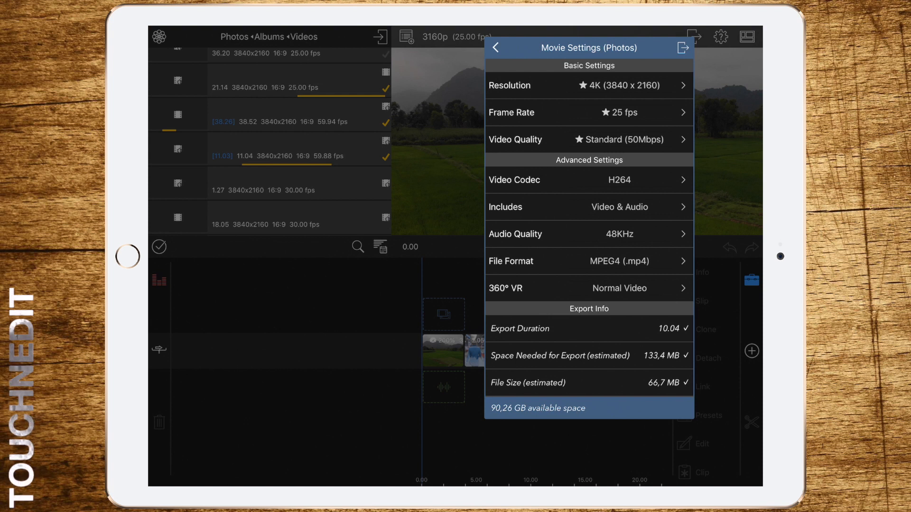
pyautogui.click(495, 47)
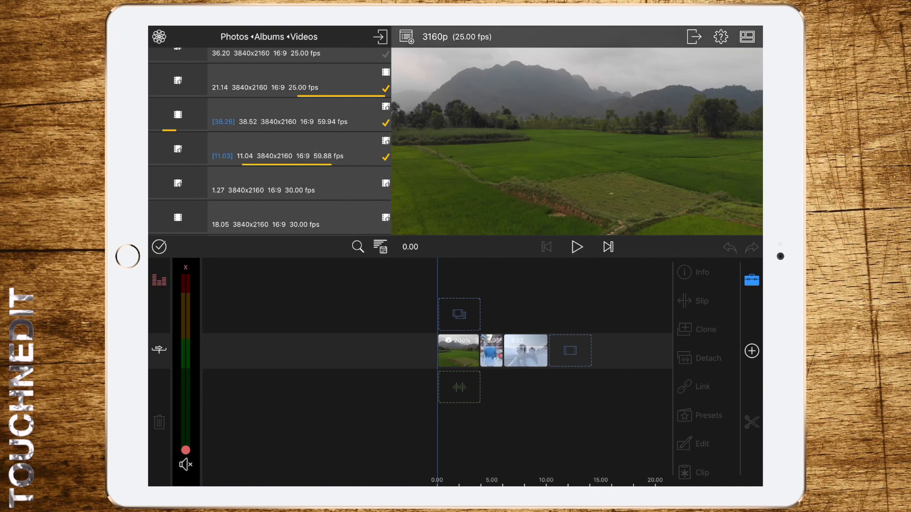